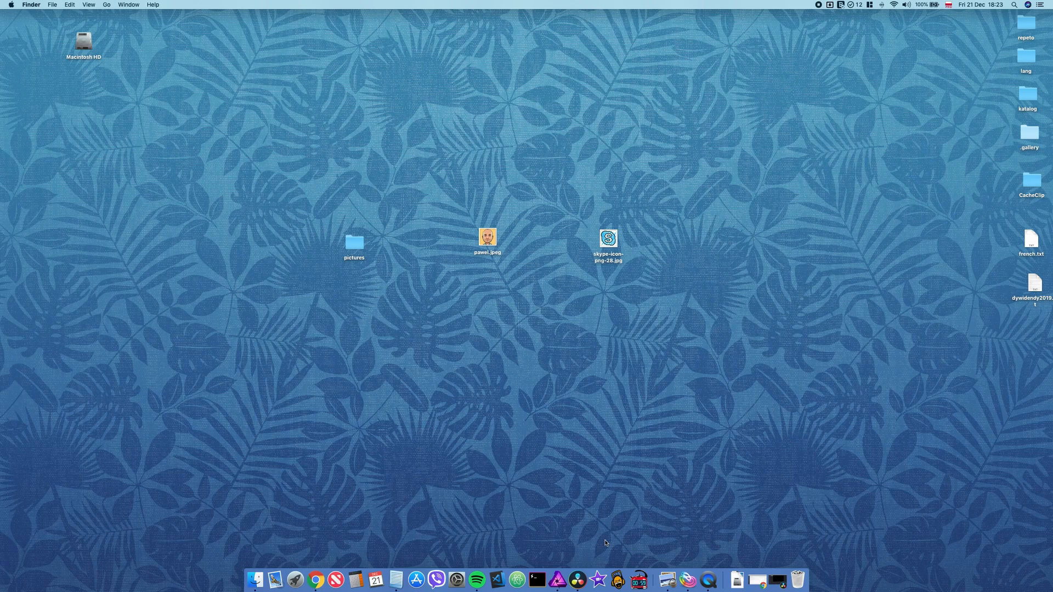
pyautogui.moveTo(510, 388)
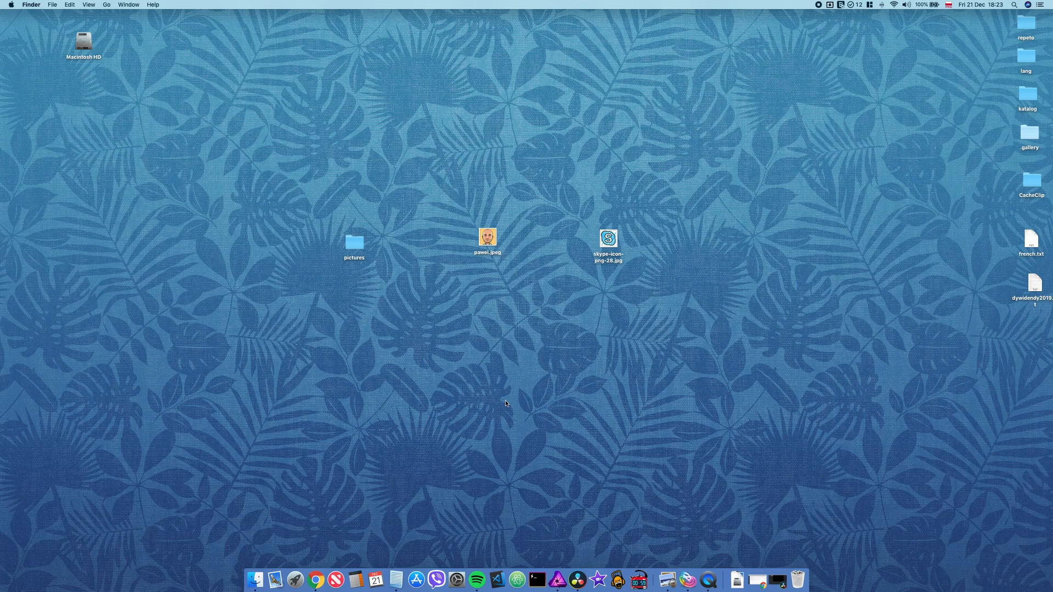
pyautogui.moveTo(489, 385)
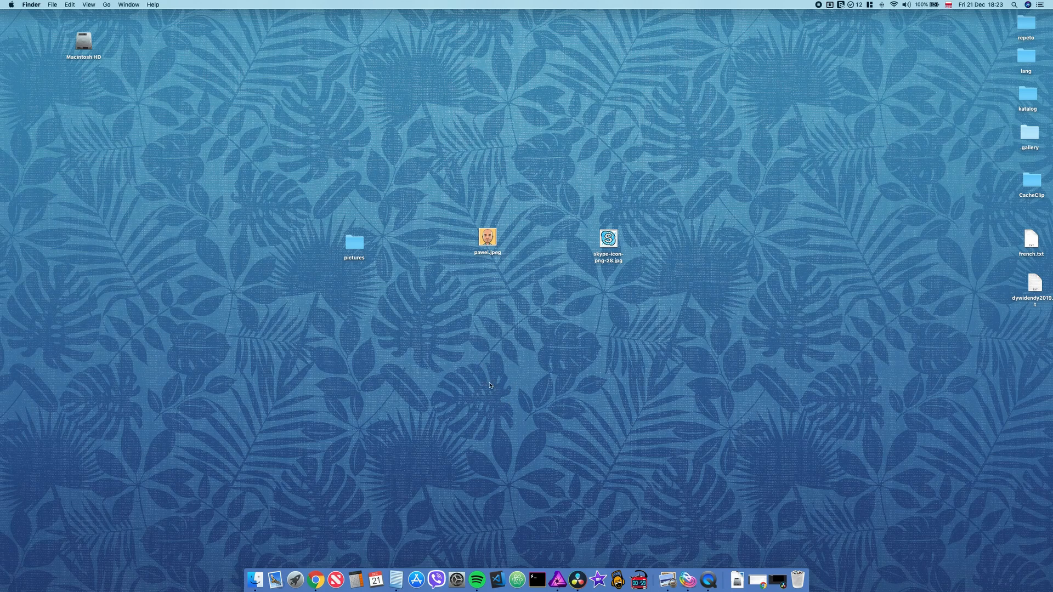
pyautogui.moveTo(361, 250)
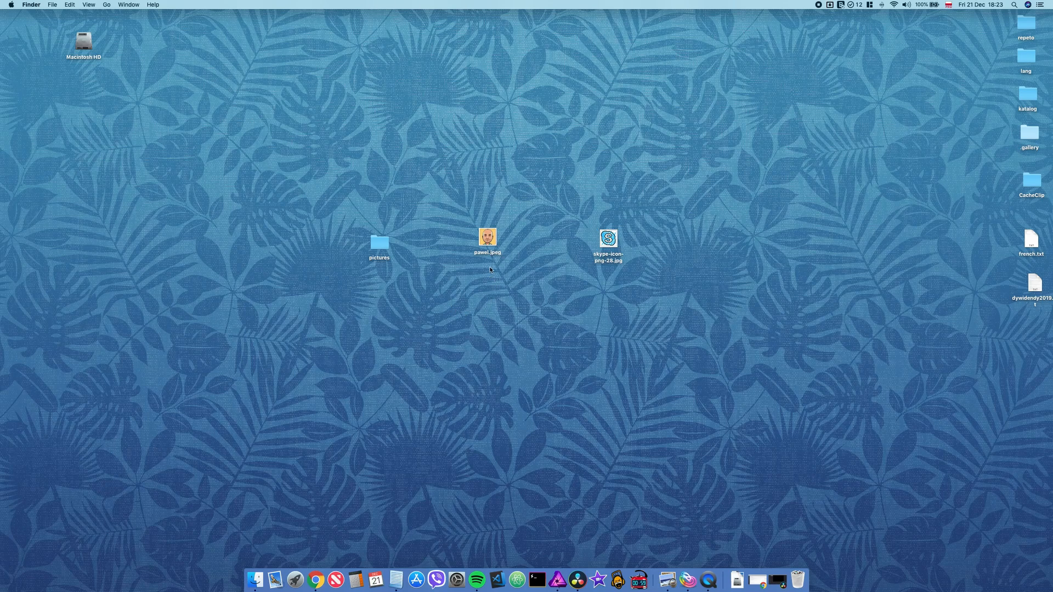
# Step: Copy the cartoon face image from Preview and paste it as the pictures folder's icon via Get Info
pyautogui.doubleClick(487, 237)
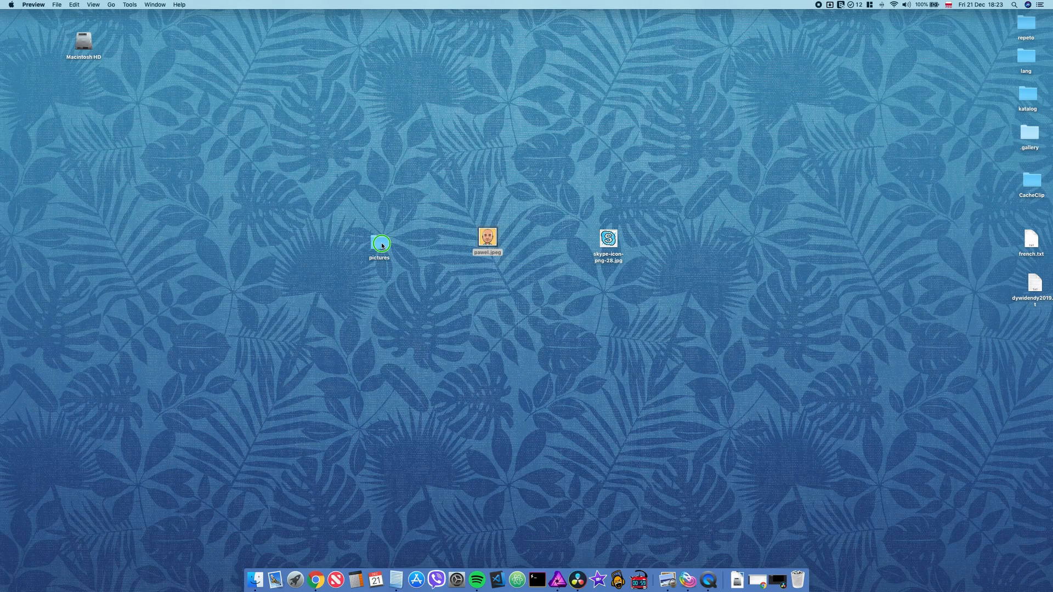
pyautogui.rightClick(379, 244)
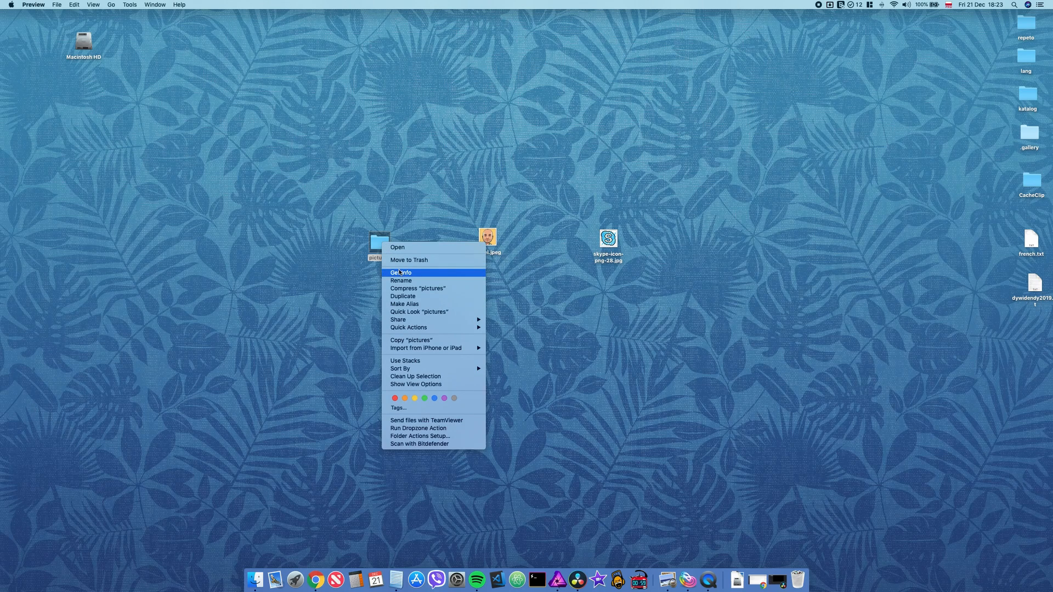
pyautogui.click(401, 272)
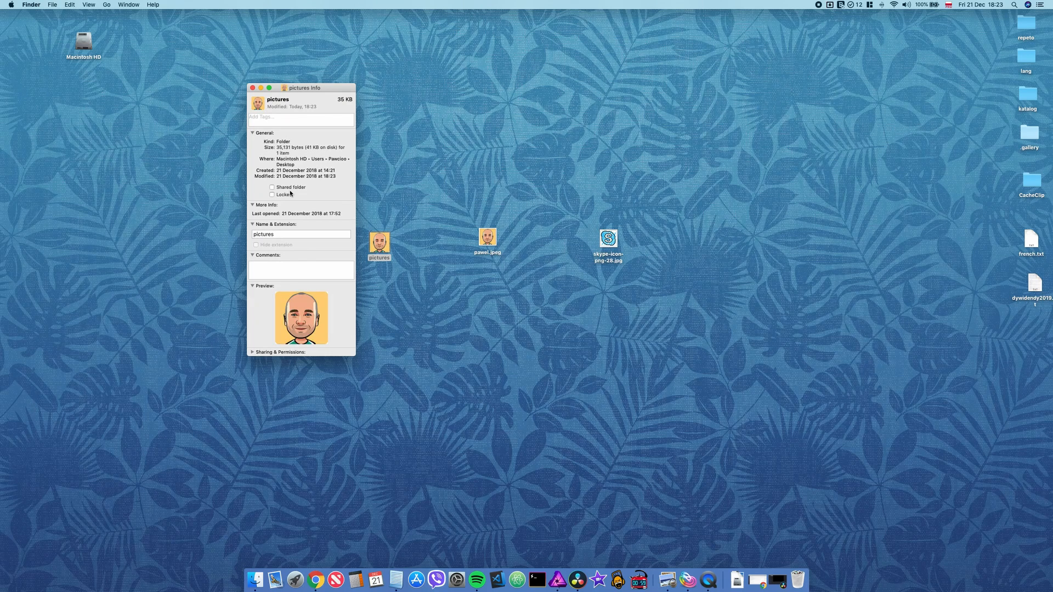
pyautogui.click(253, 87)
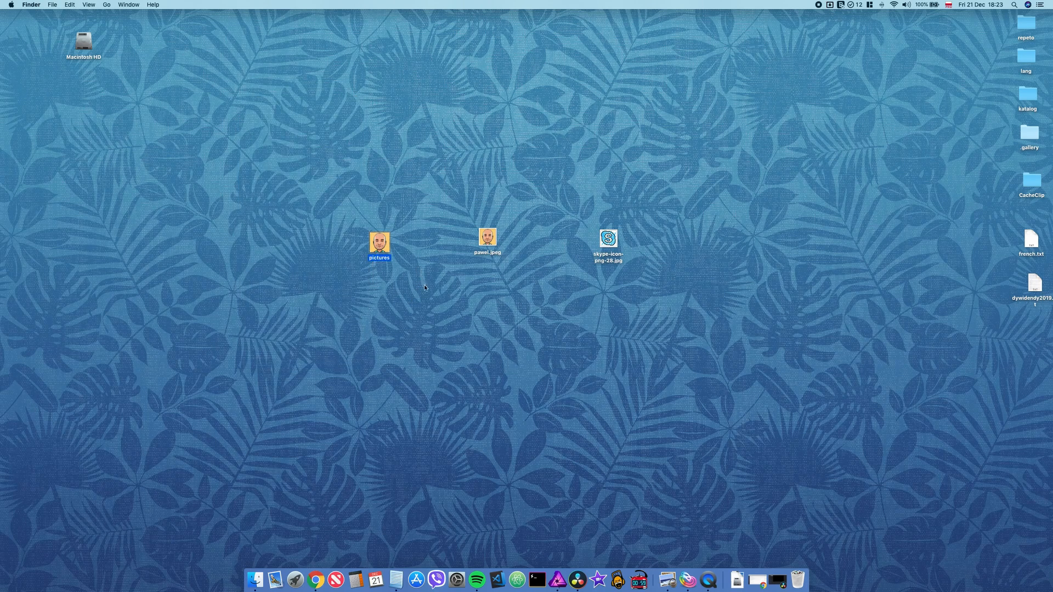
# Step: Delete the custom icon in the pictures folder's Get Info header, restoring the default folder icon
pyautogui.click(390, 285)
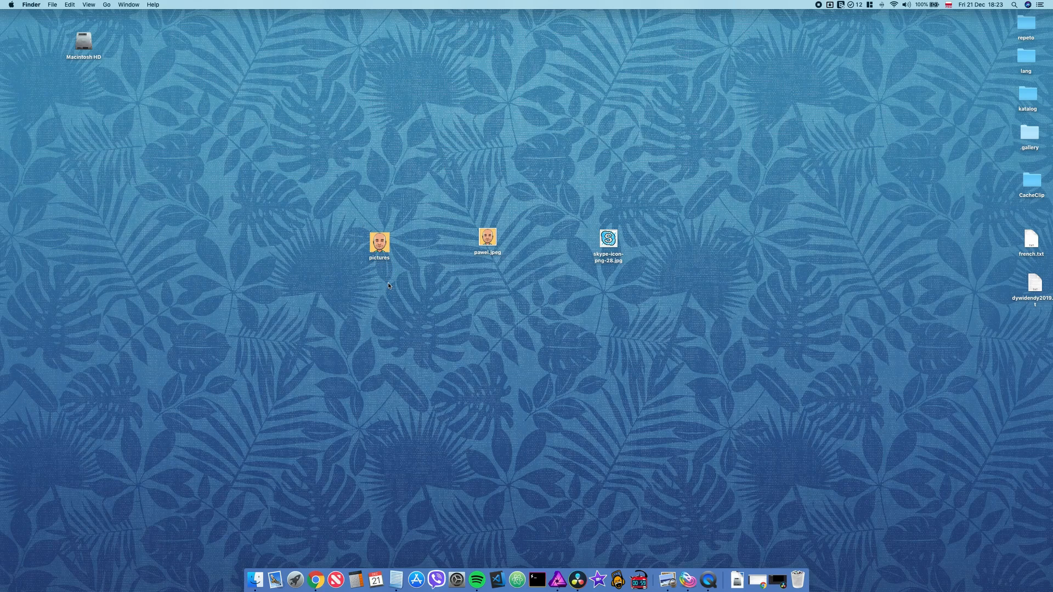
pyautogui.moveTo(409, 319)
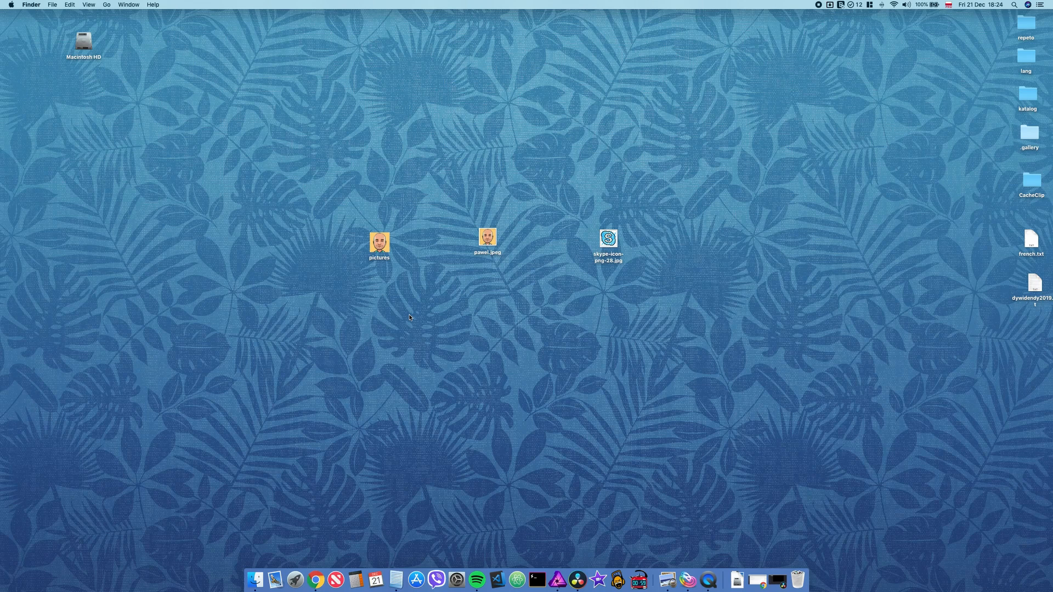
pyautogui.moveTo(406, 330)
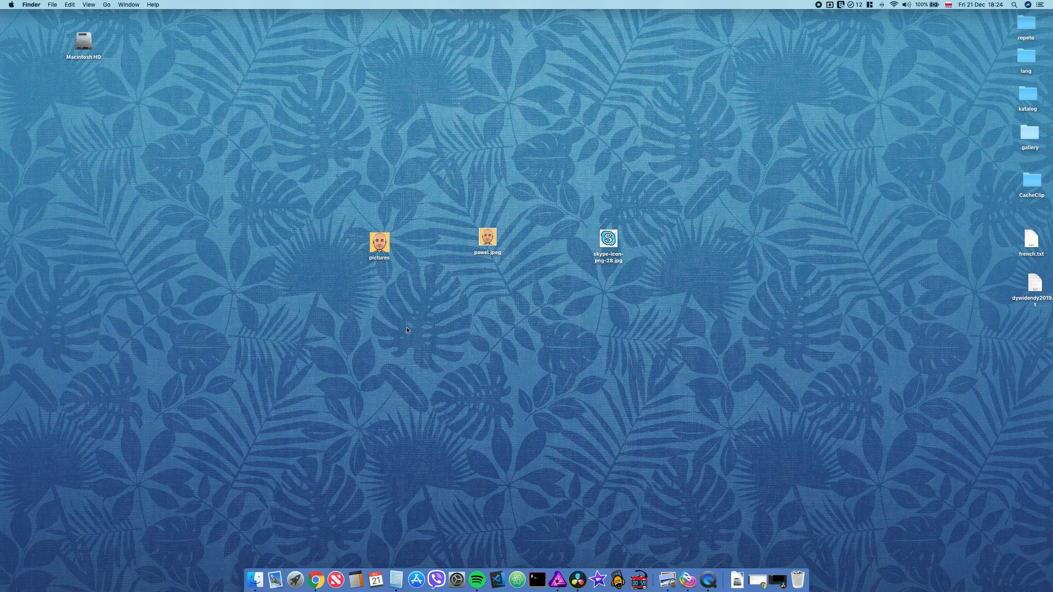
pyautogui.rightClick(378, 244)
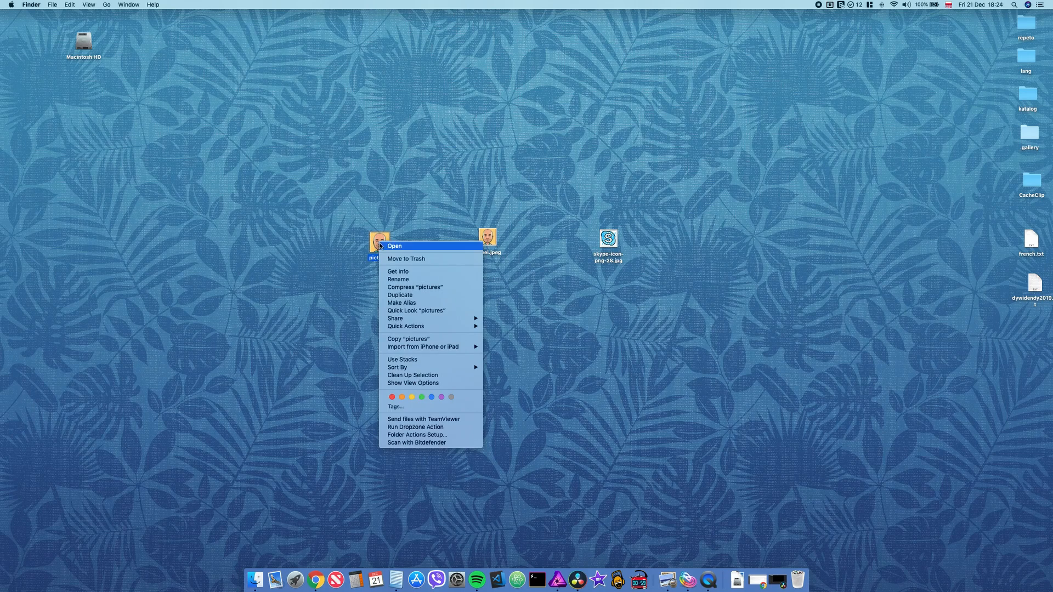
pyautogui.click(397, 271)
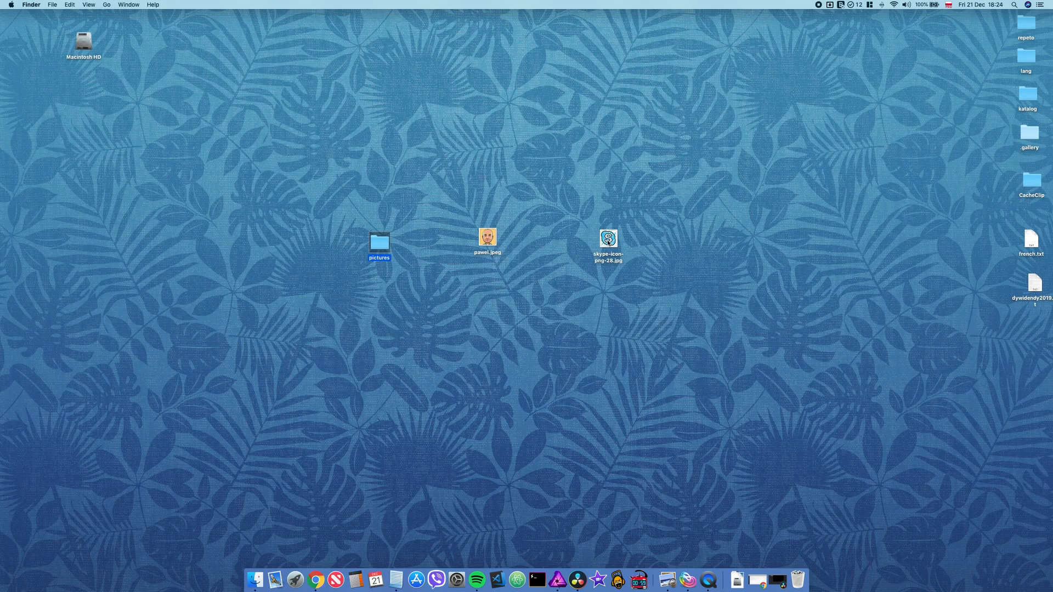
pyautogui.click(609, 240)
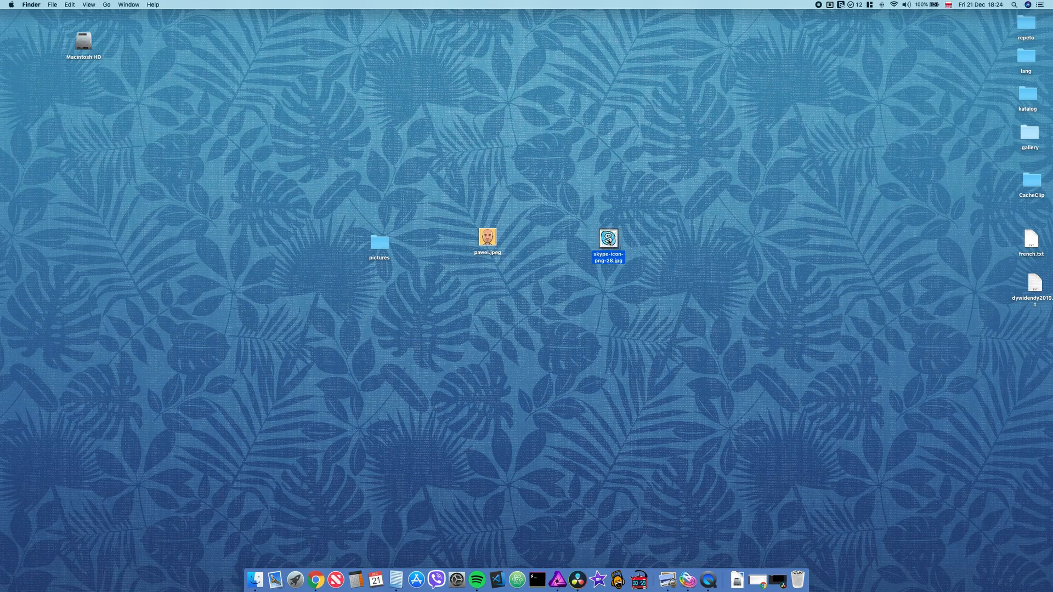
# Step: Open skype-icon-png-28.jpg in Preview, then right-click the Skype app in Applications
pyautogui.doubleClick(608, 238)
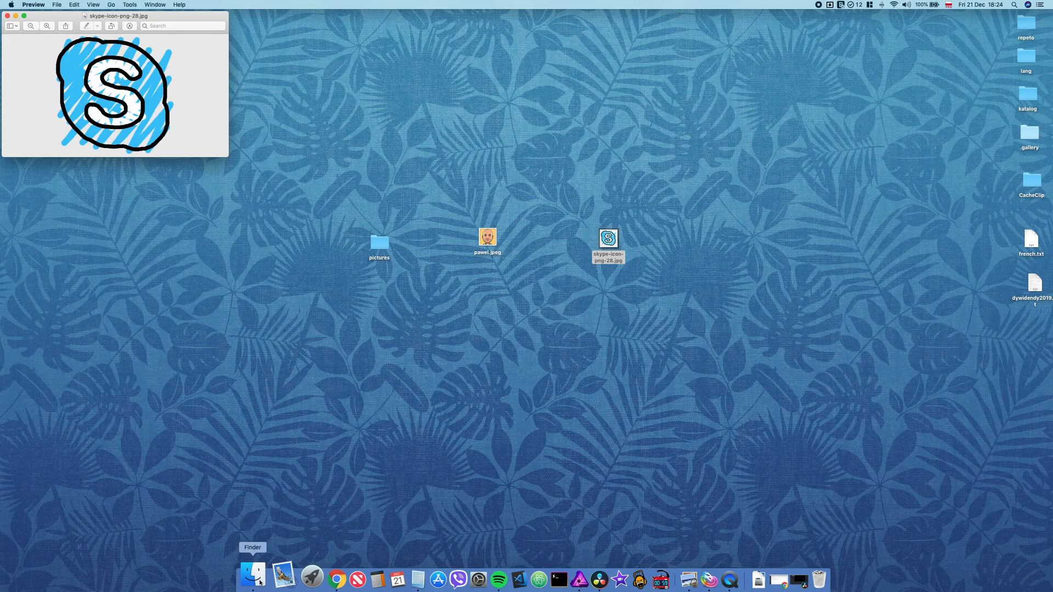
pyautogui.click(253, 576)
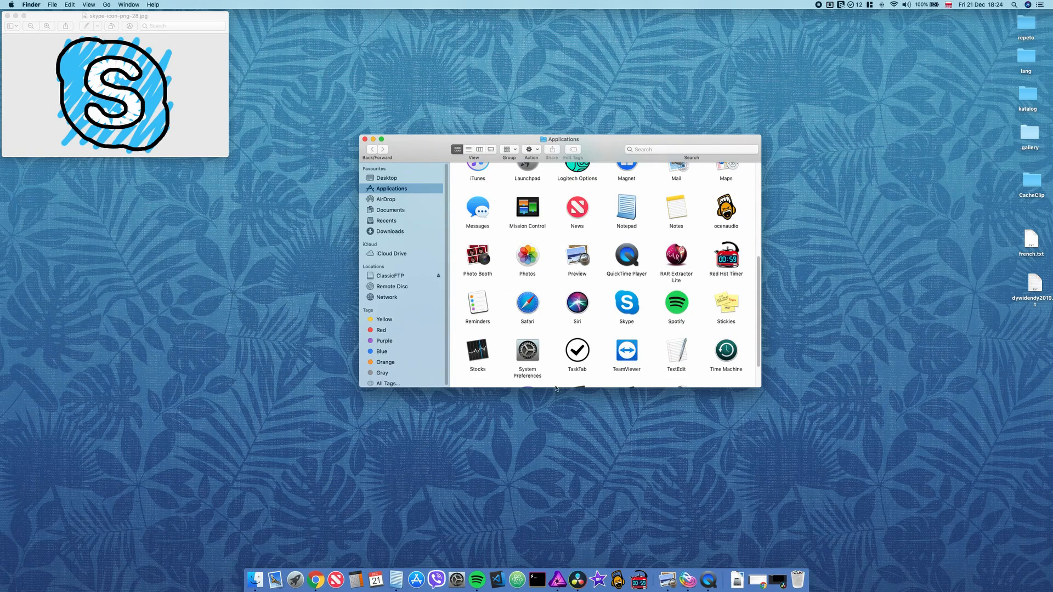
pyautogui.rightClick(627, 302)
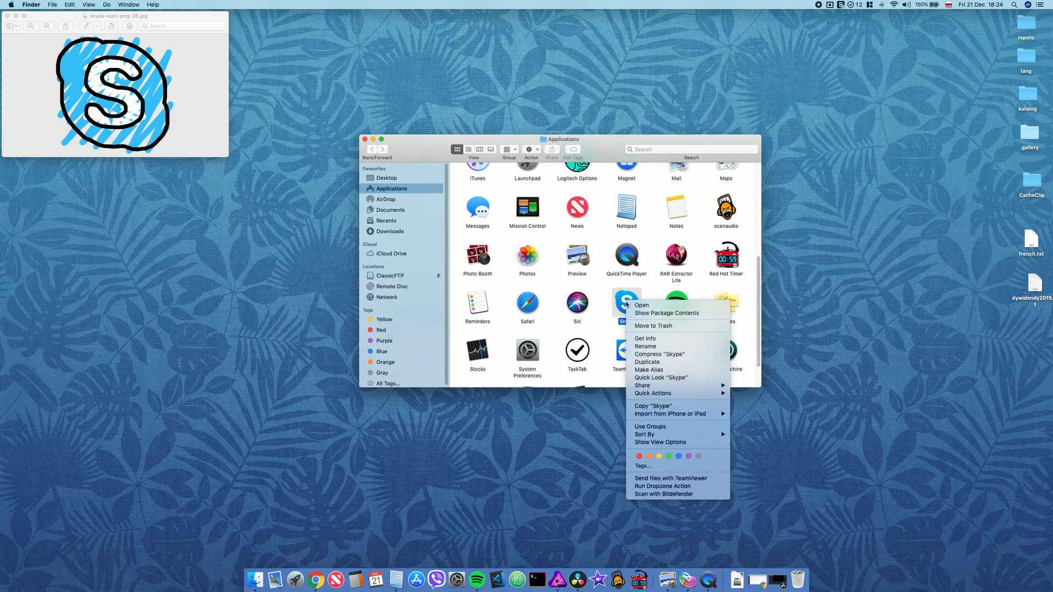